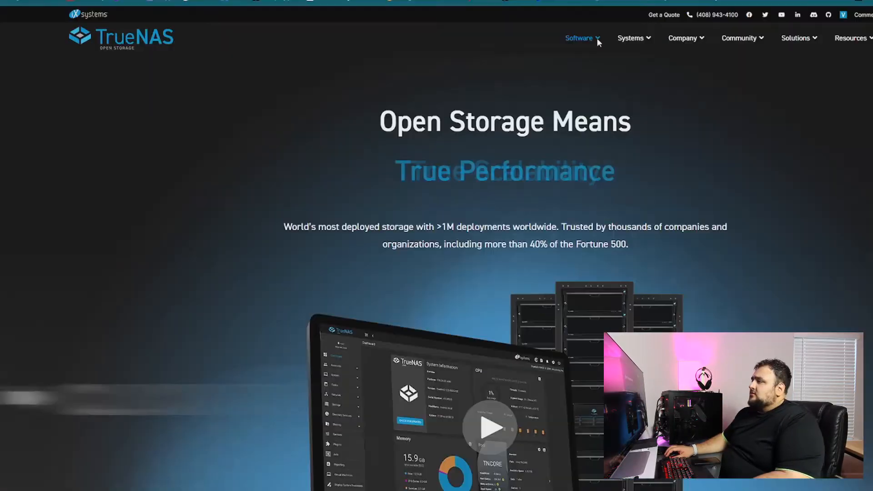
Navigate from the Software menu on truenas.com to the TrueNAS SCALE product page.
{"action": "left_click", "coordinate": [488, 59]}
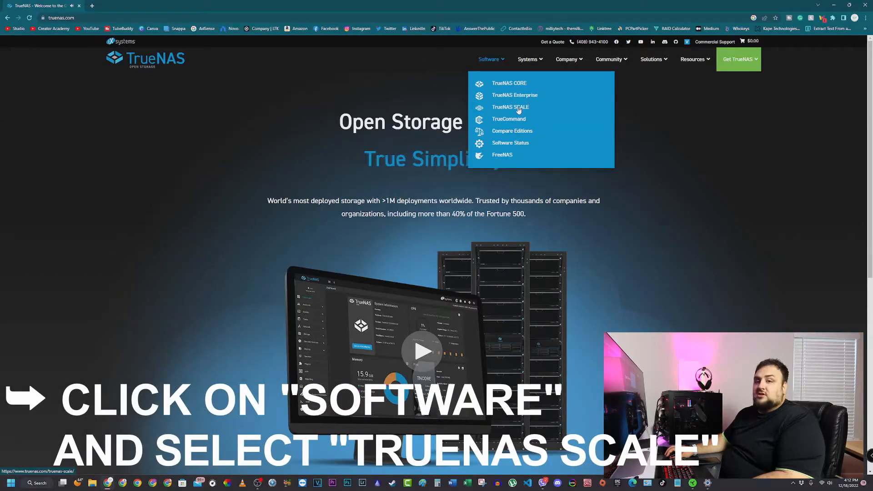
{"action": "left_click", "coordinate": [510, 108]}
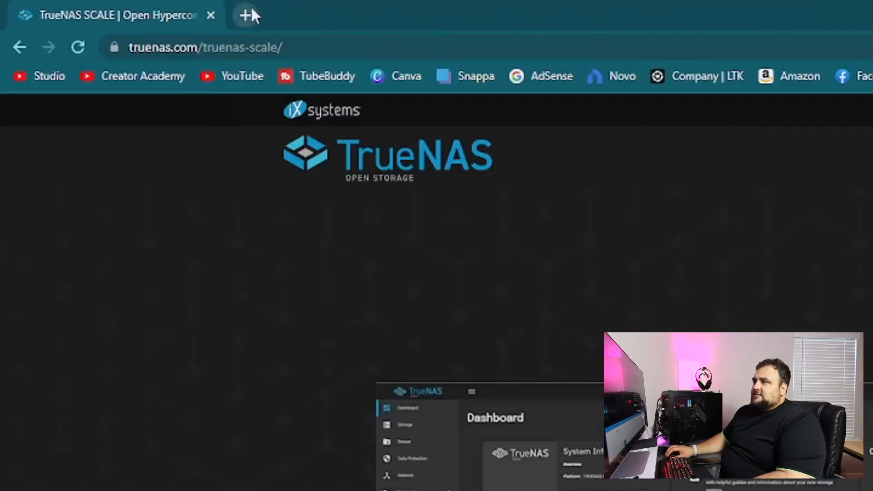
Open rufus.ie in a new tab and launch the downloaded rufus-3.21.exe from Downloads.
{"action": "left_click", "coordinate": [244, 15]}
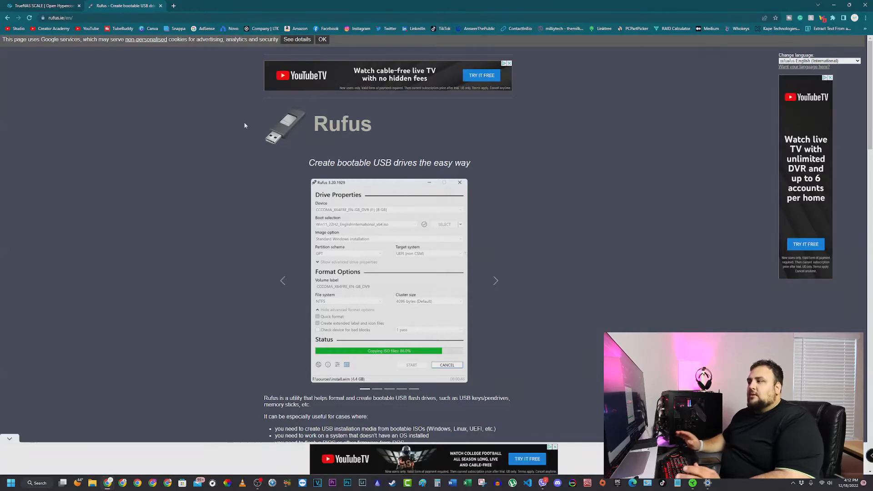
{"action": "scroll", "scroll_direction": "down", "scroll_amount": 3}
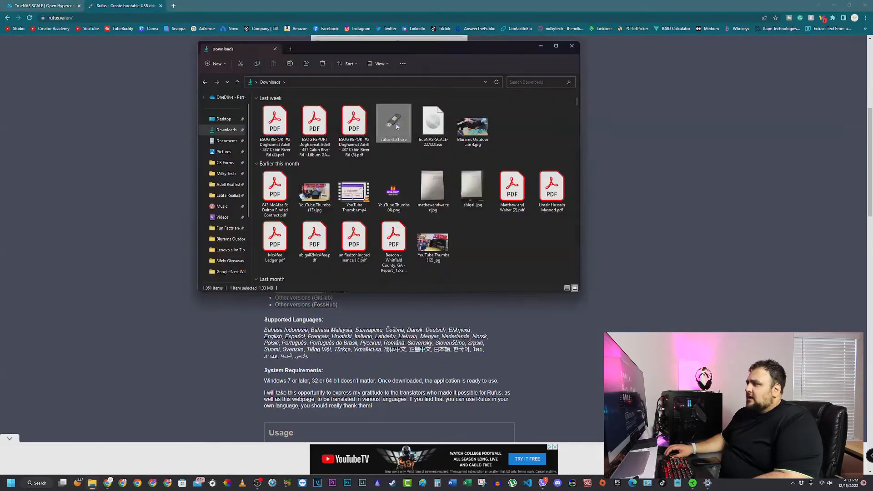
{"action": "double_click", "coordinate": [393, 123]}
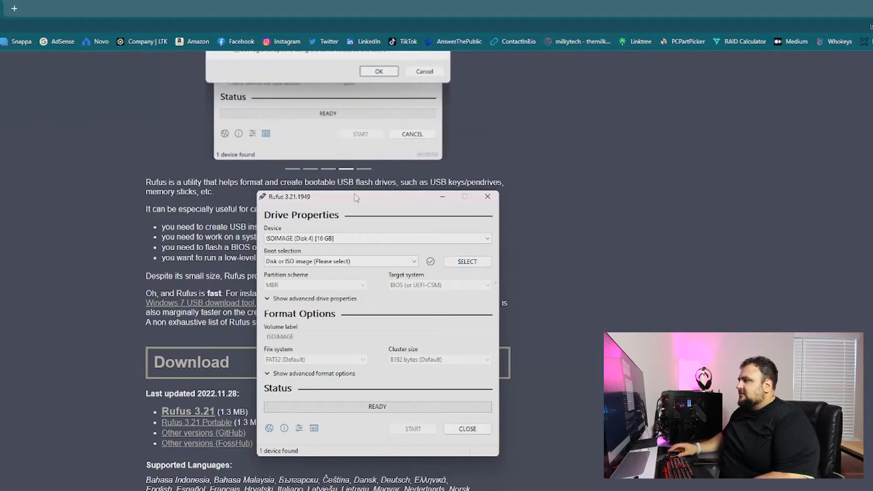
{"action": "mouse_move", "coordinate": [318, 224]}
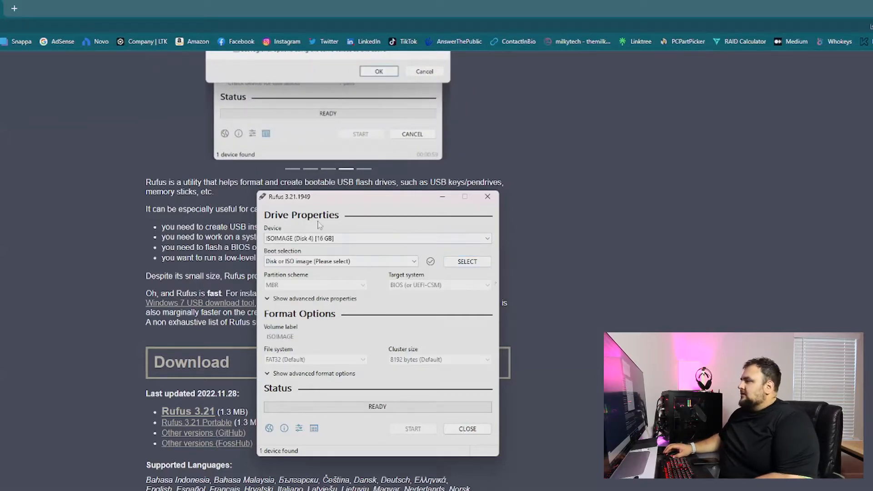
Select TrueNAS-SCALE-22.12.0.iso from Downloads as the boot image for the 16 GB USB drive.
{"action": "left_click", "coordinate": [467, 262]}
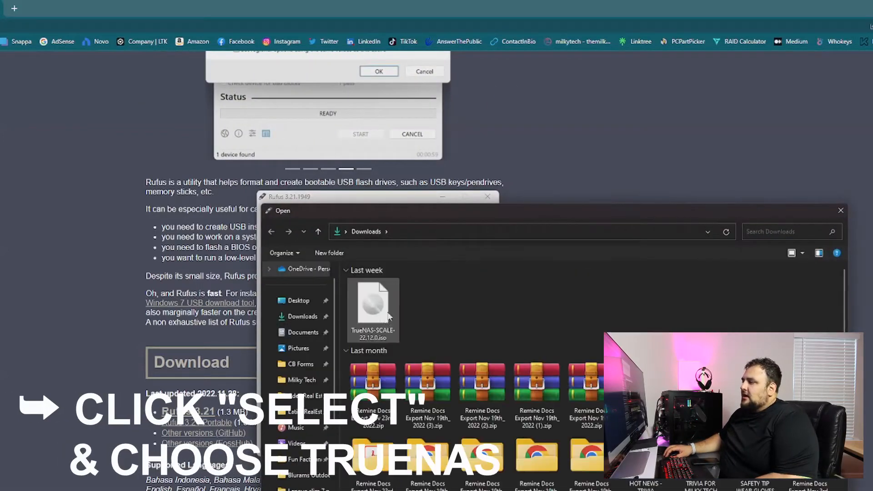
{"action": "double_click", "coordinate": [373, 306]}
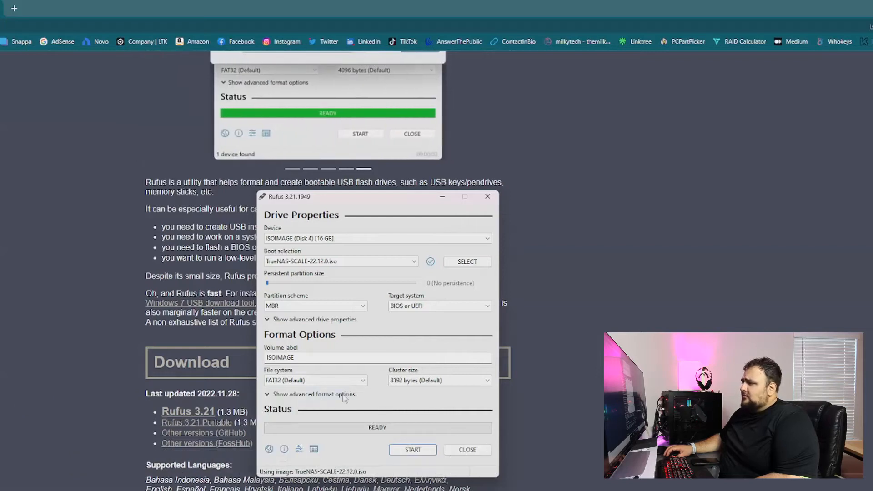
{"action": "mouse_move", "coordinate": [436, 340]}
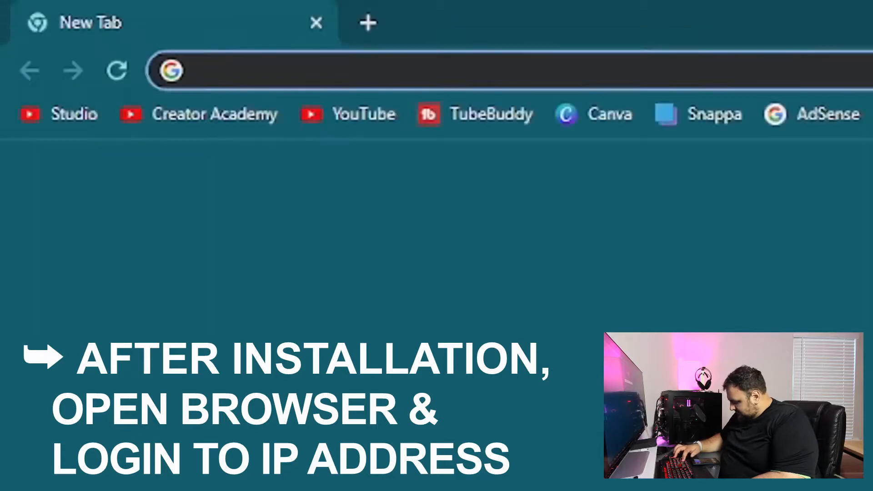
Load the TrueNAS IP address and sign in as admin, dismissing the save-password offer.
{"action": "type", "text": "192.168.1."}
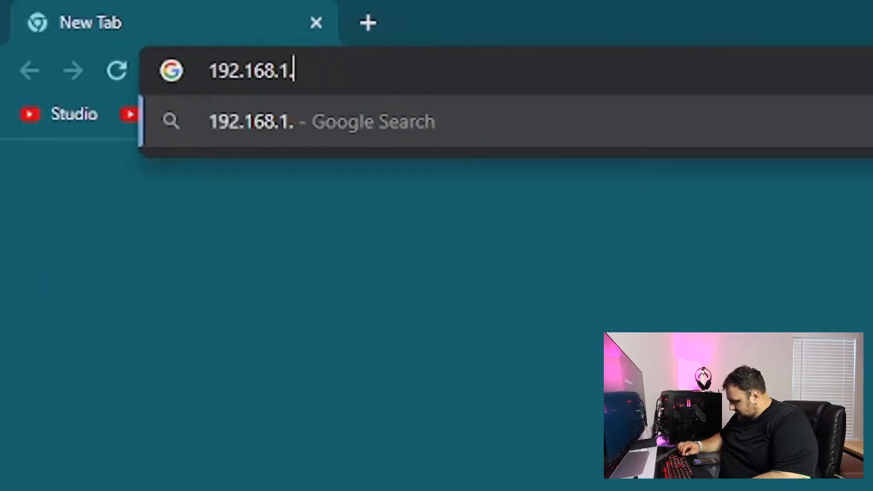
{"action": "key", "text": "Enter"}
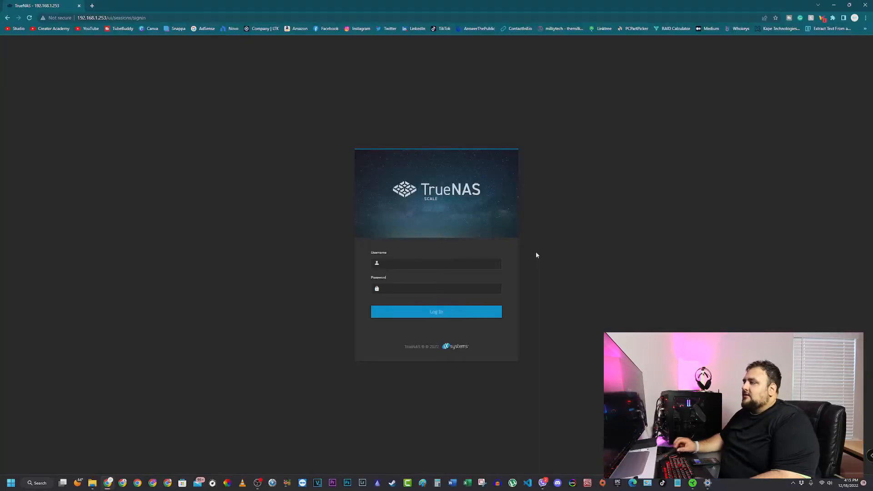
{"action": "left_click", "coordinate": [437, 264]}
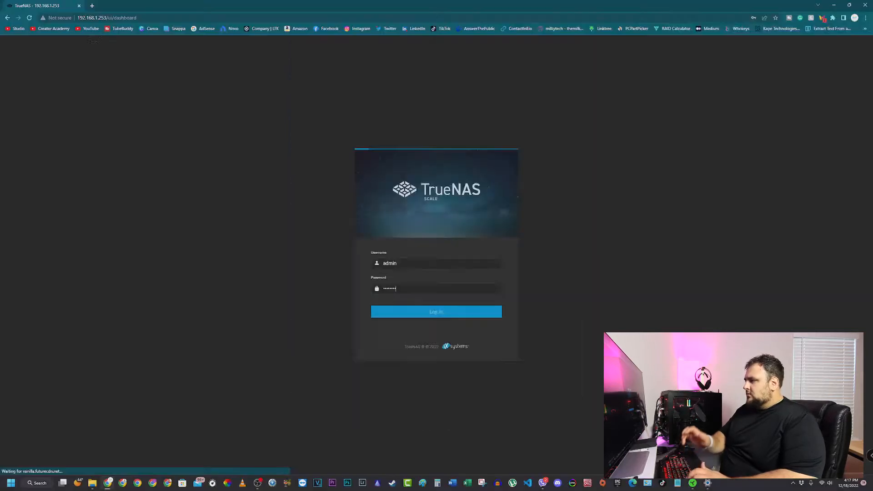
{"action": "left_click", "coordinate": [436, 311]}
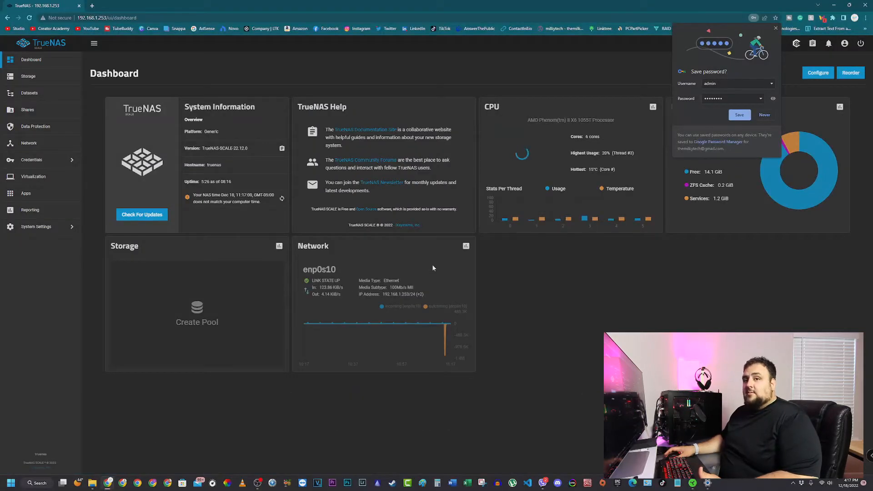
{"action": "left_click", "coordinate": [764, 114]}
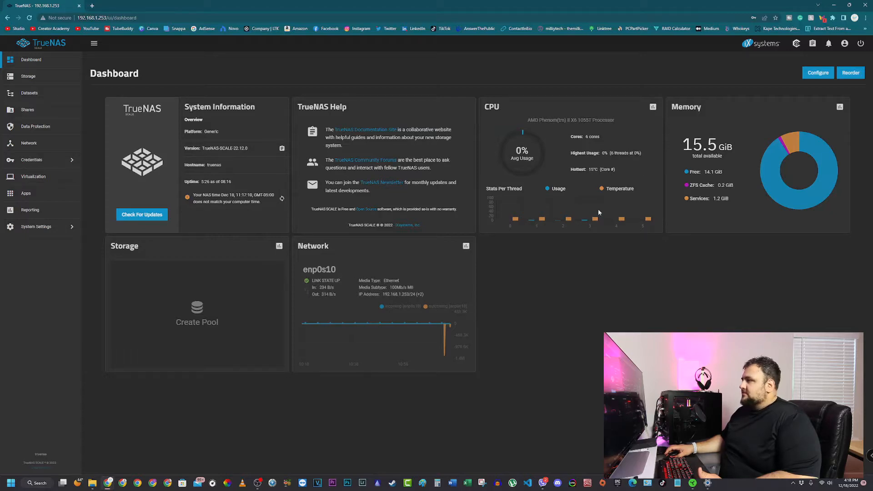
{"action": "mouse_move", "coordinate": [751, 135]}
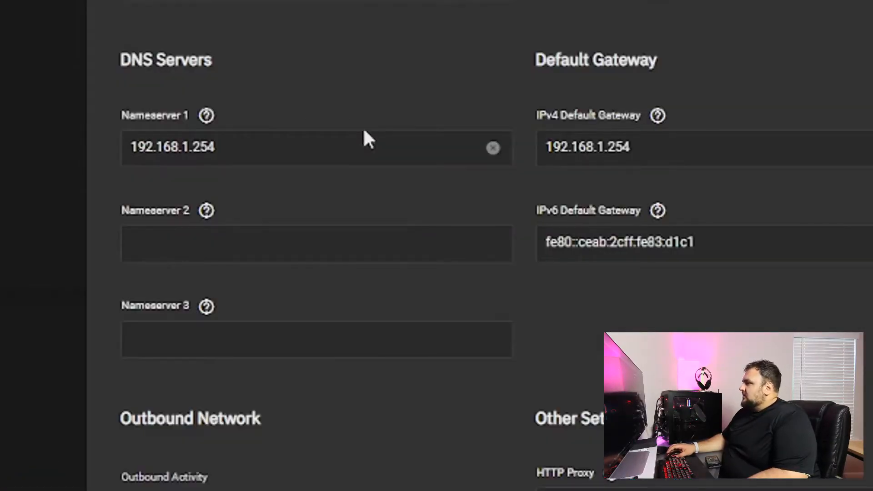
{"action": "mouse_move", "coordinate": [632, 91]}
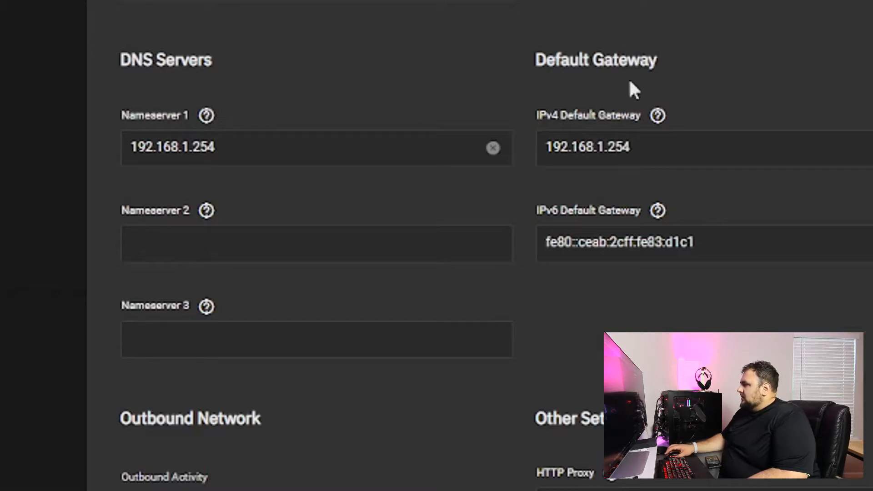
{"action": "mouse_move", "coordinate": [645, 143]}
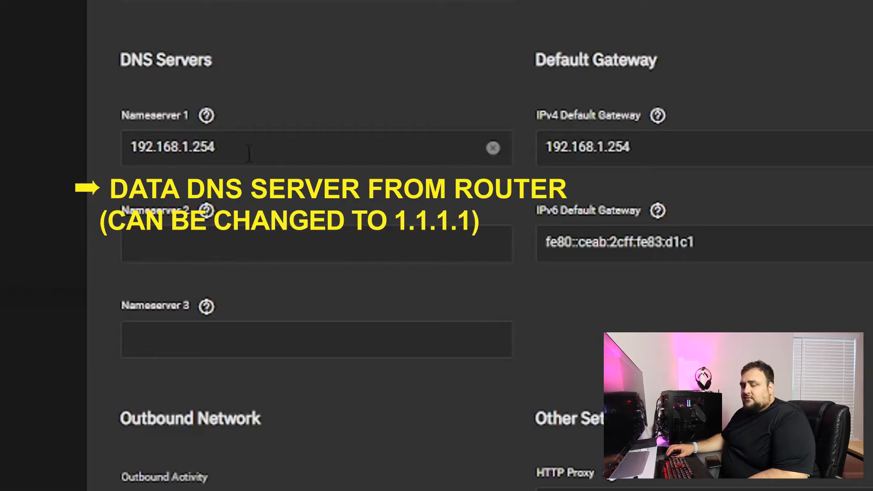
Replace Nameserver 1 with 1.1.1.1 in Global Configuration and save.
{"action": "type", "text": "1"}
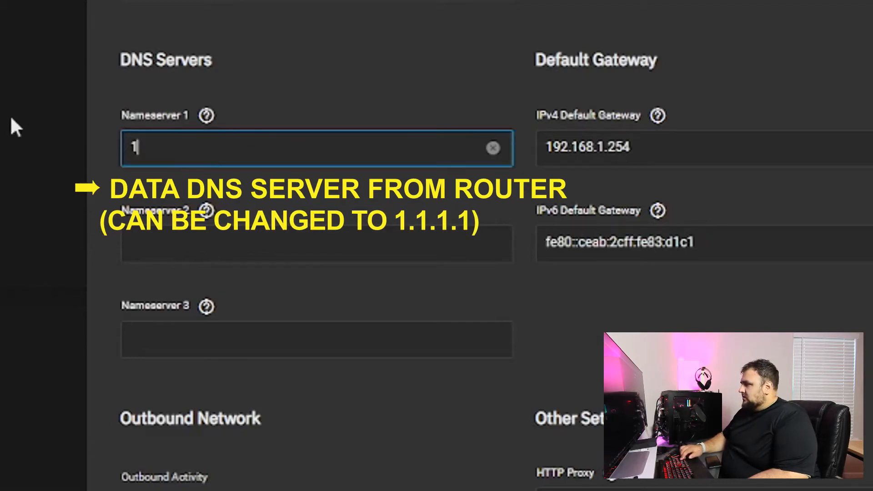
{"action": "type", "text": ".1.1.1"}
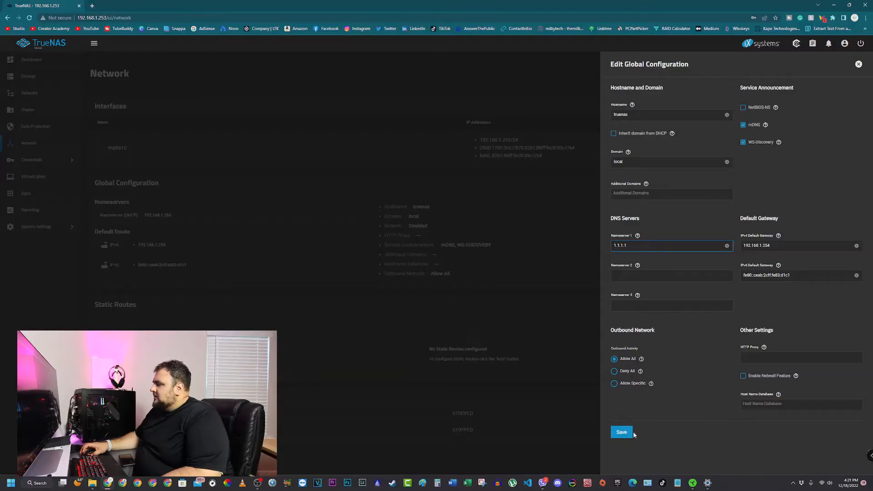
{"action": "left_click", "coordinate": [622, 433]}
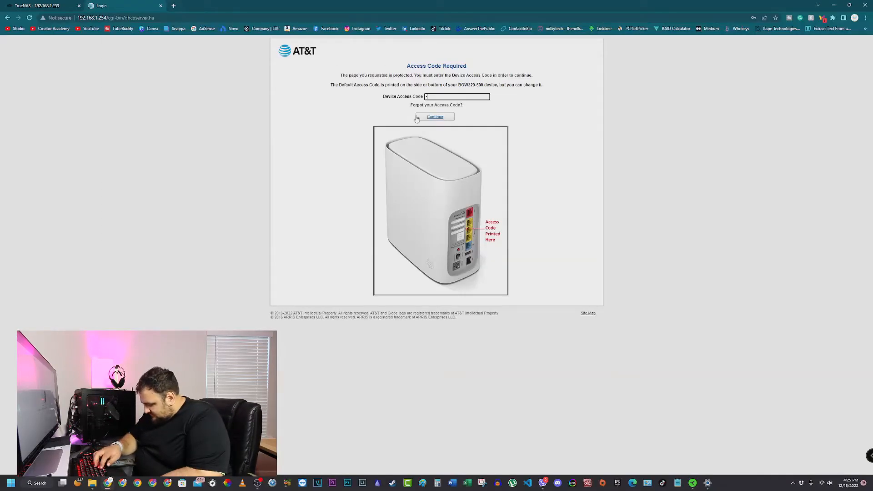
Submit the Device Access Code to unlock the AT&T router interface at 192.168.1.254.
{"action": "left_click", "coordinate": [435, 116]}
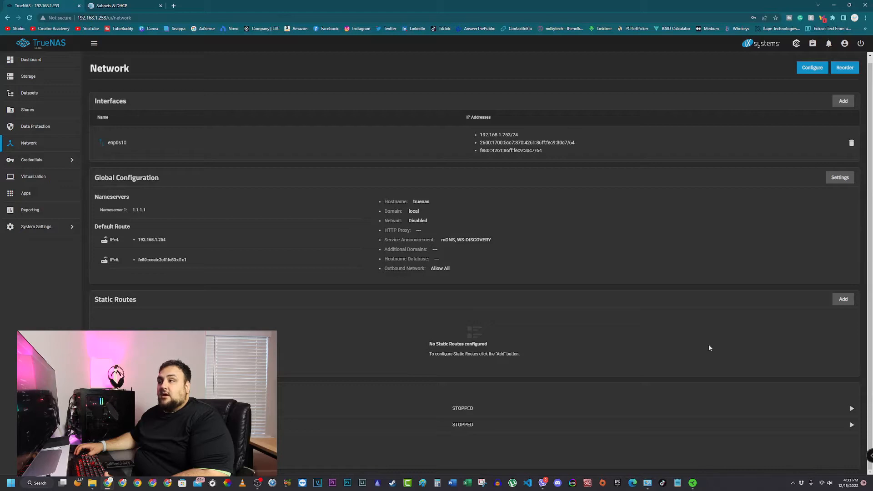
{"action": "mouse_move", "coordinate": [859, 312]}
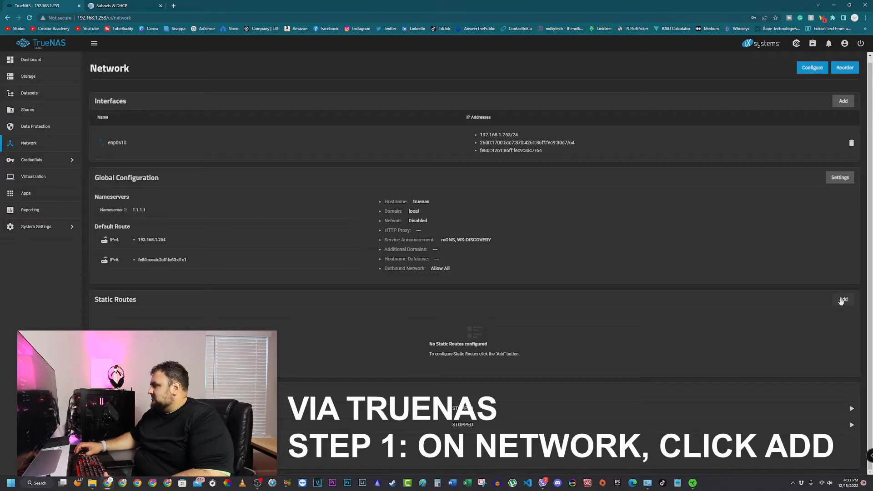
Give interface enp0s10 static address 192.168.1.46/24 instead of DHCP, save and confirm testing the change.
{"action": "left_click", "coordinate": [116, 142]}
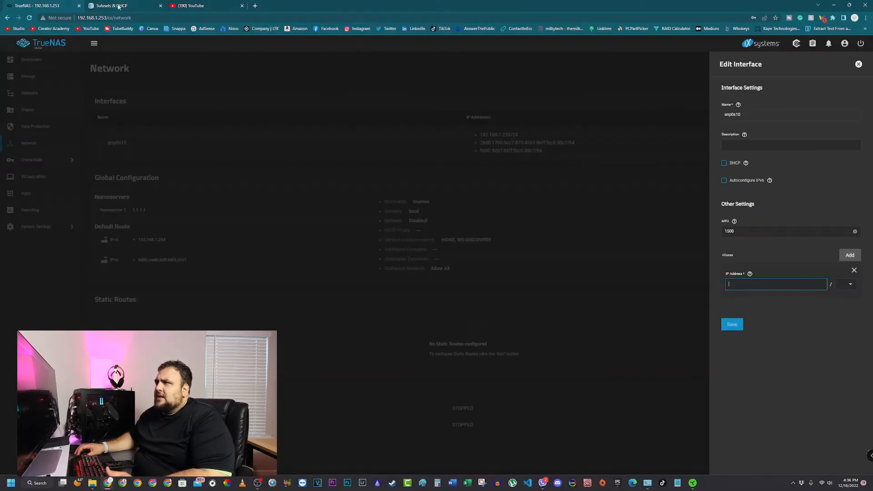
{"action": "left_click", "coordinate": [110, 5]}
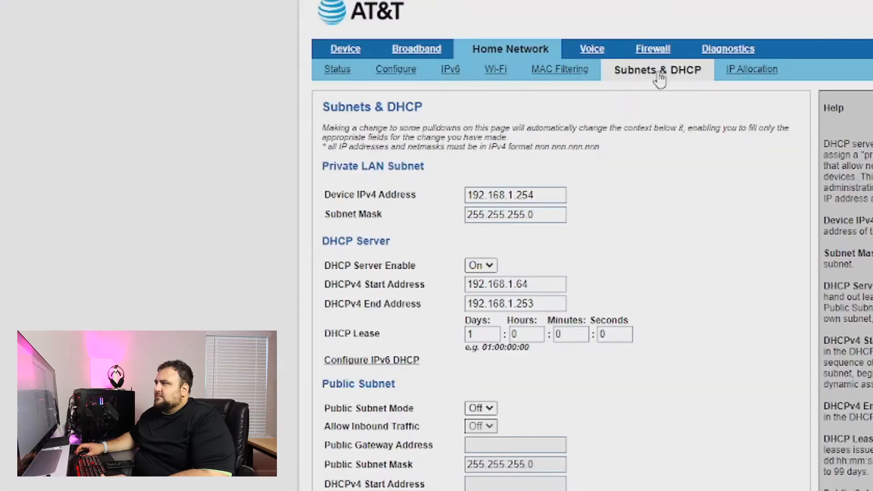
{"action": "mouse_move", "coordinate": [459, 291]}
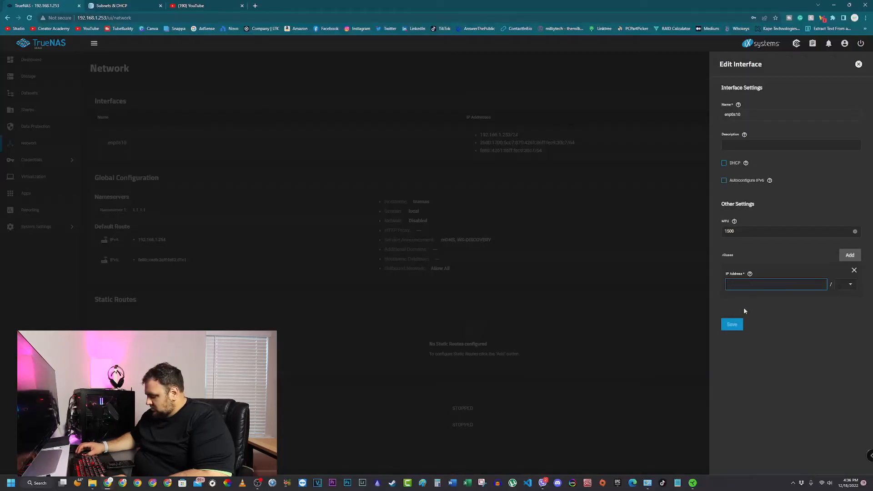
{"action": "type", "text": "192.168.1.46"}
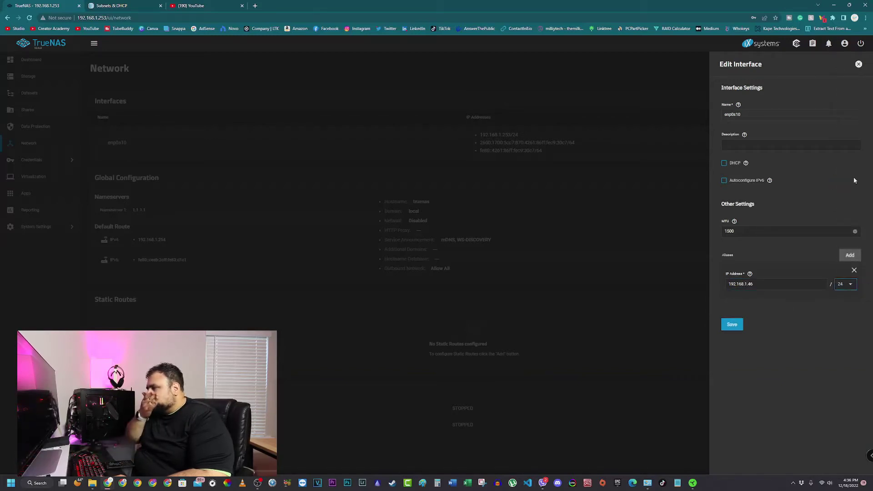
{"action": "left_click", "coordinate": [731, 324]}
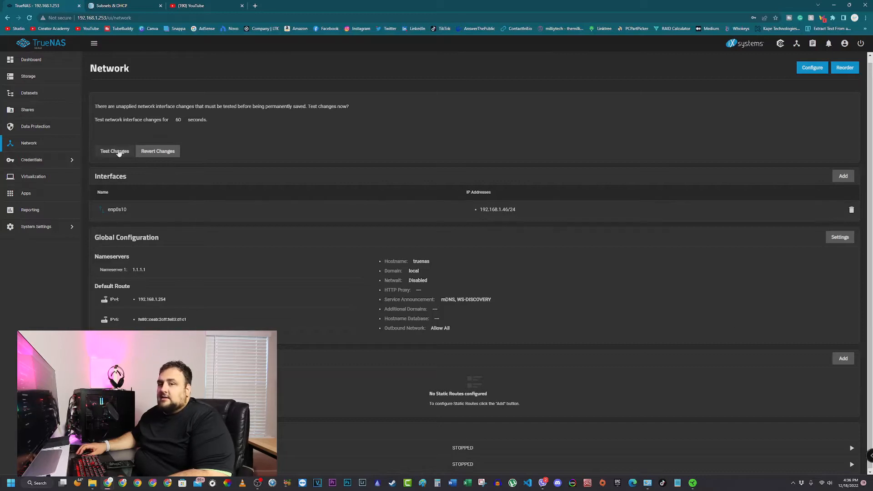
{"action": "left_click", "coordinate": [115, 151]}
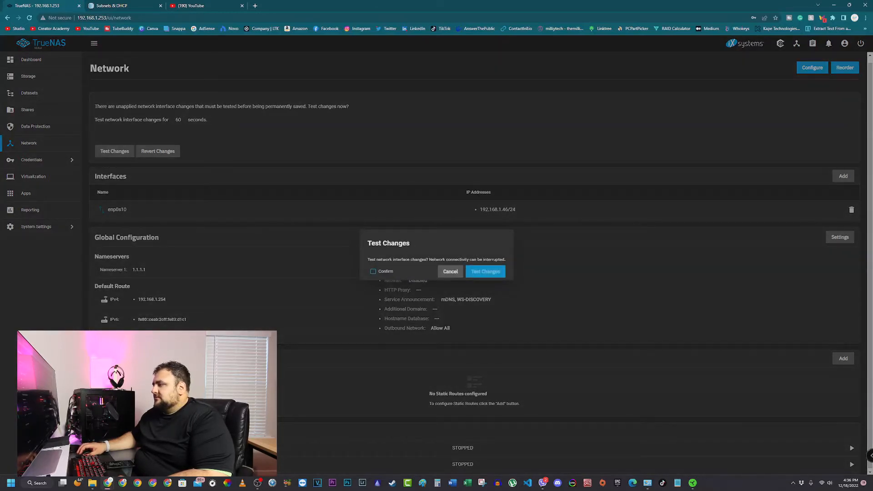
{"action": "left_click", "coordinate": [486, 272]}
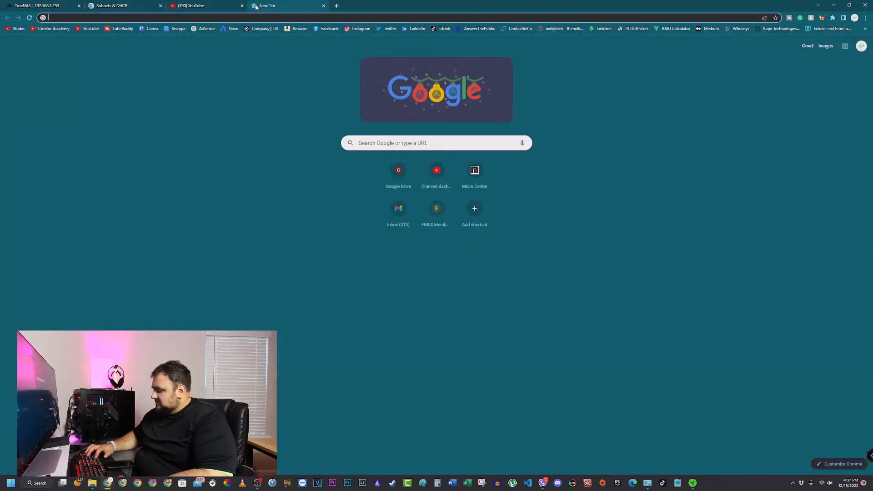
Reach the web UI at 192.168.1.46/ui/ and go to Credentials to add a local group.
{"action": "type", "text": "192.168.1.46/ui/dashboard"}
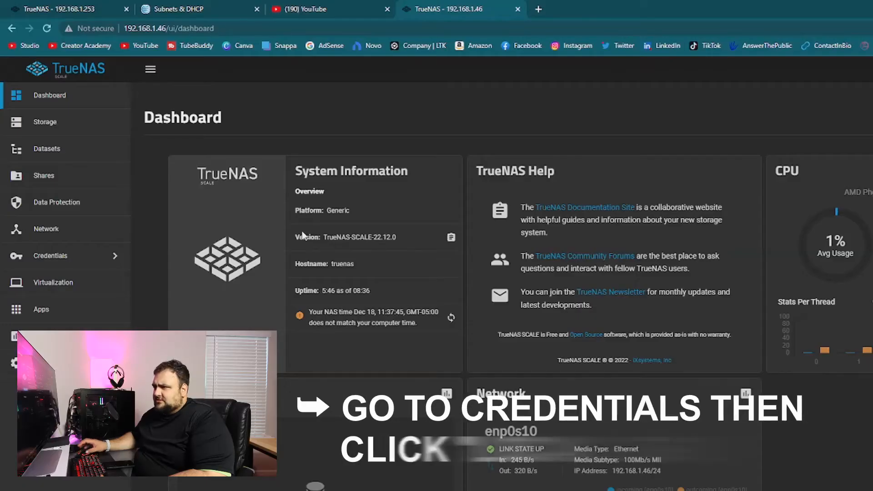
{"action": "left_click", "coordinate": [50, 256]}
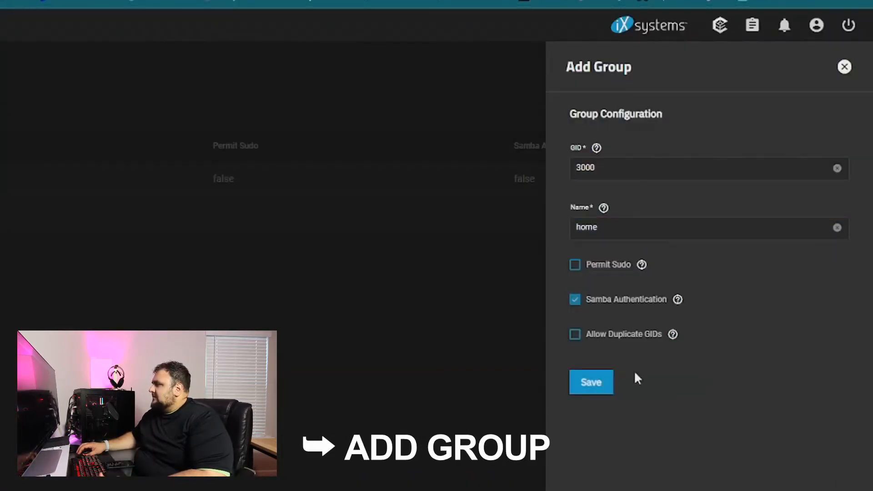
Save the home group and start a new local user with full name Milkytech.
{"action": "left_click", "coordinate": [591, 382]}
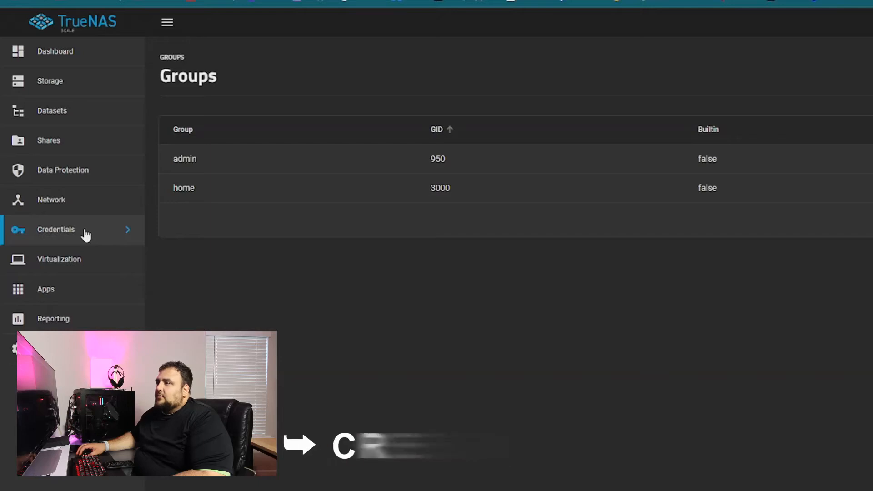
{"action": "left_click", "coordinate": [56, 229]}
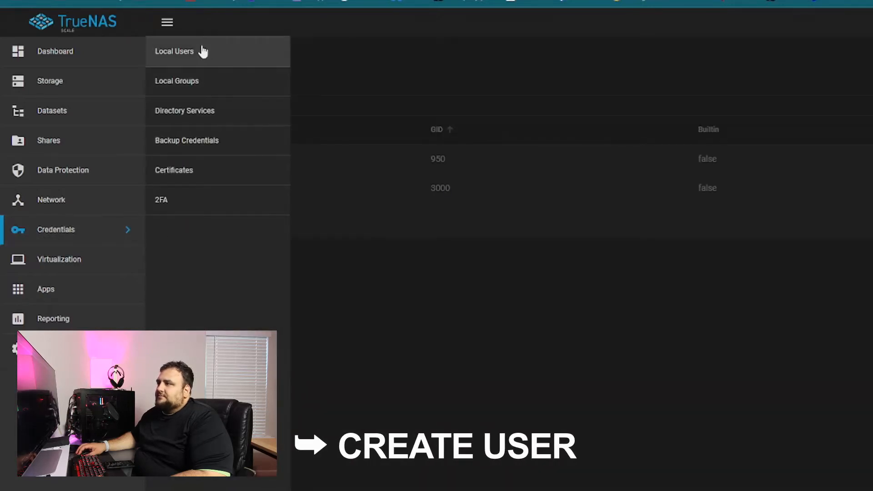
{"action": "left_click", "coordinate": [174, 51]}
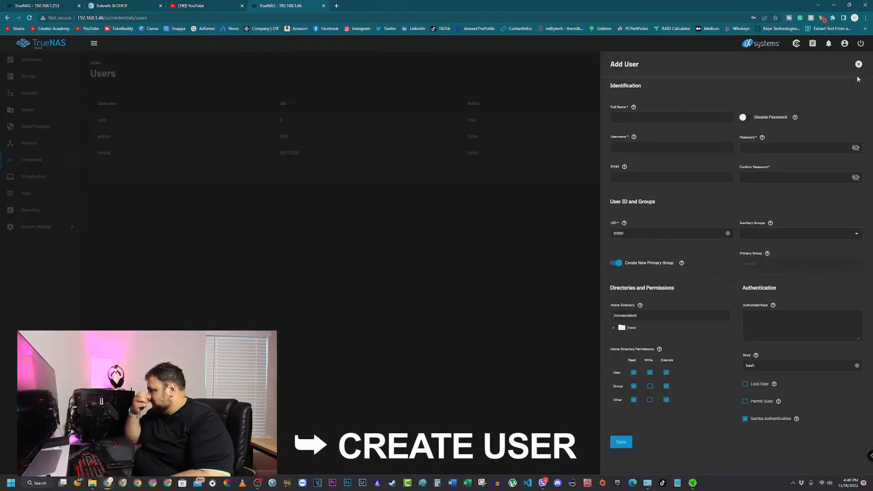
{"action": "type", "text": "Milkytech"}
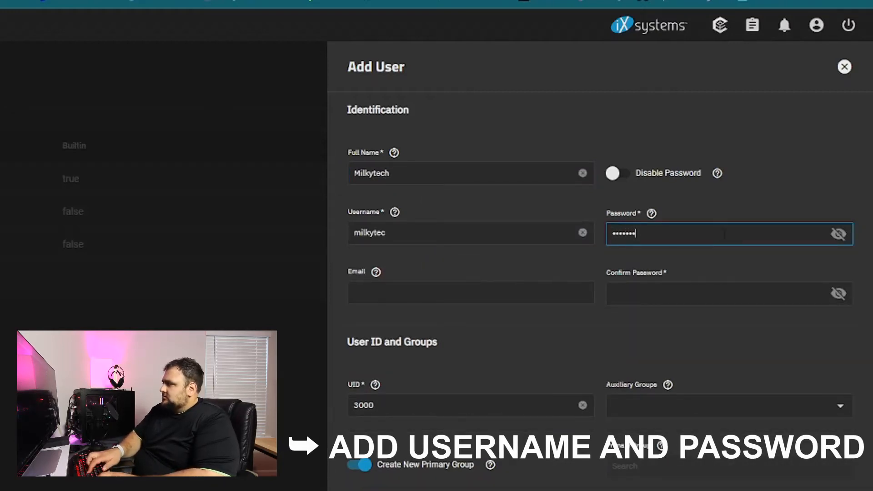
Set the user's password, make home its primary group instead of a new one, and save user milkytec.
{"action": "left_click", "coordinate": [724, 293]}
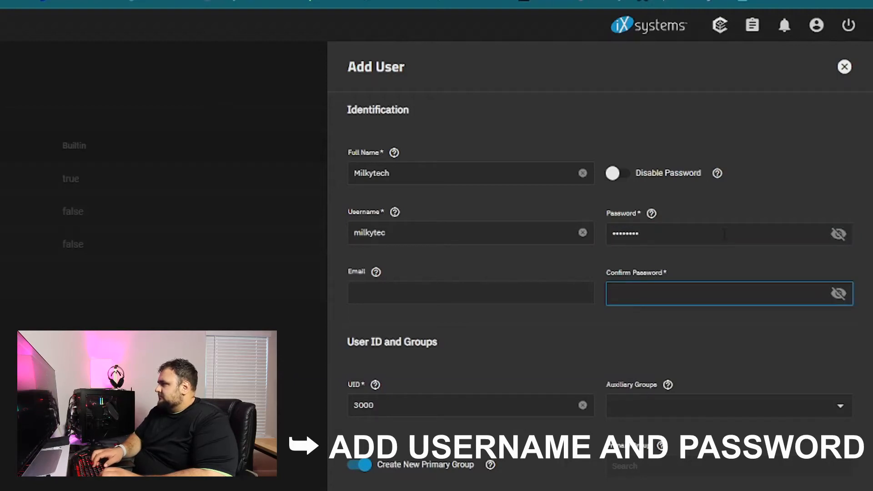
{"action": "type", "text": "password"}
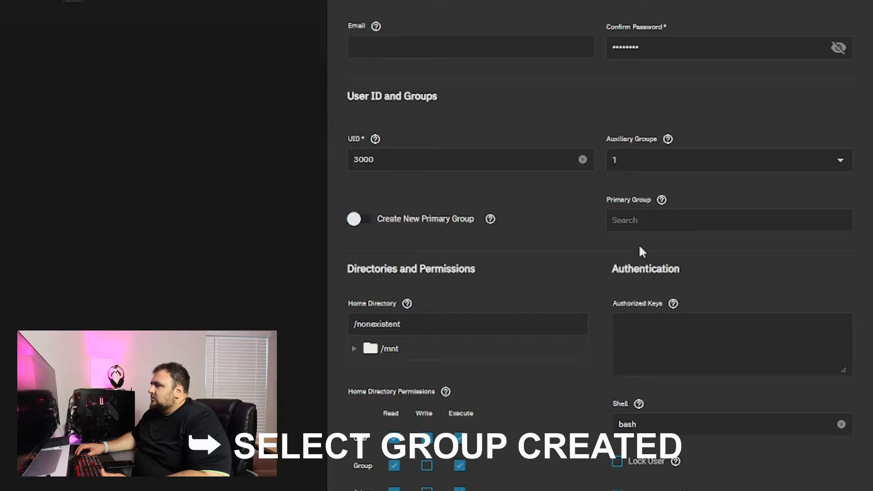
{"action": "left_click", "coordinate": [730, 220]}
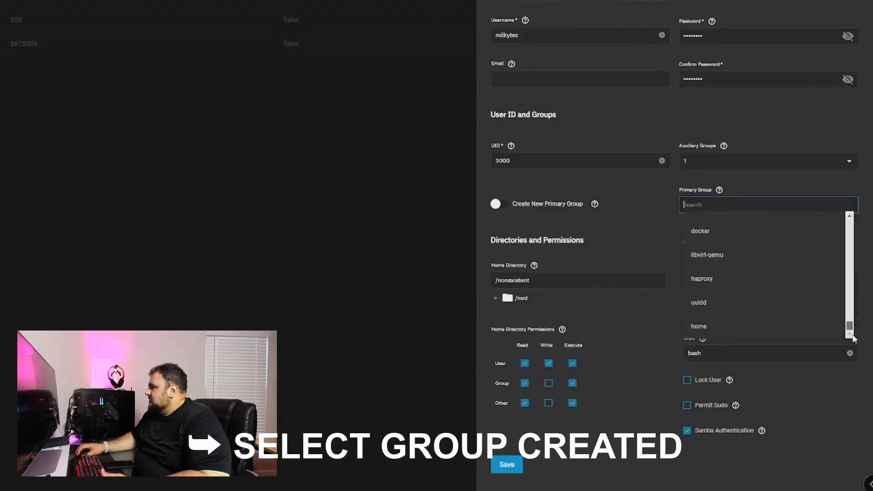
{"action": "left_click", "coordinate": [699, 326]}
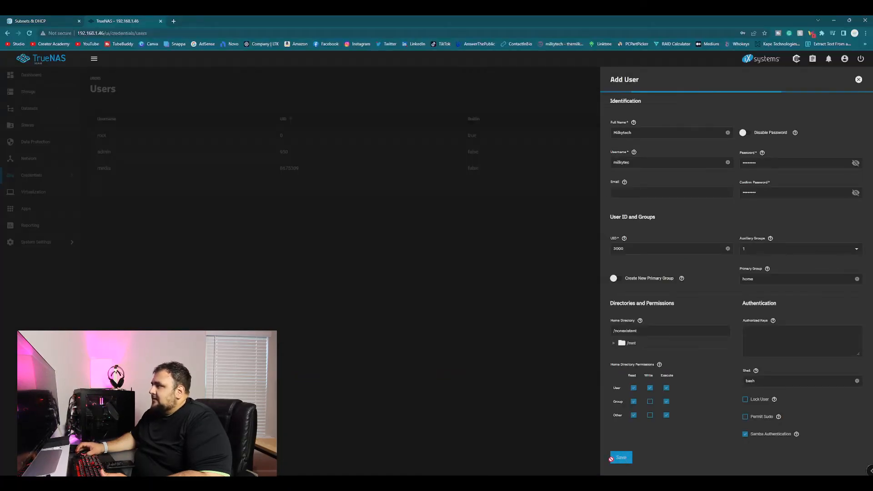
{"action": "left_click", "coordinate": [621, 457]}
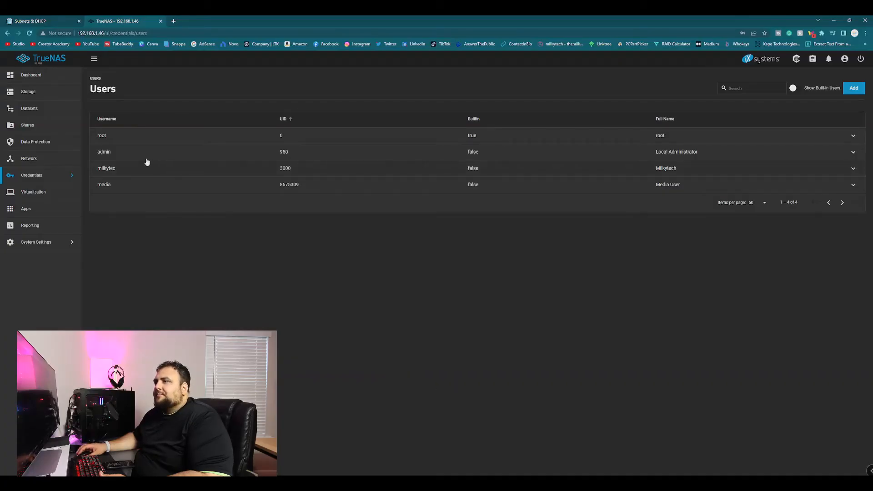
{"action": "left_click", "coordinate": [27, 91]}
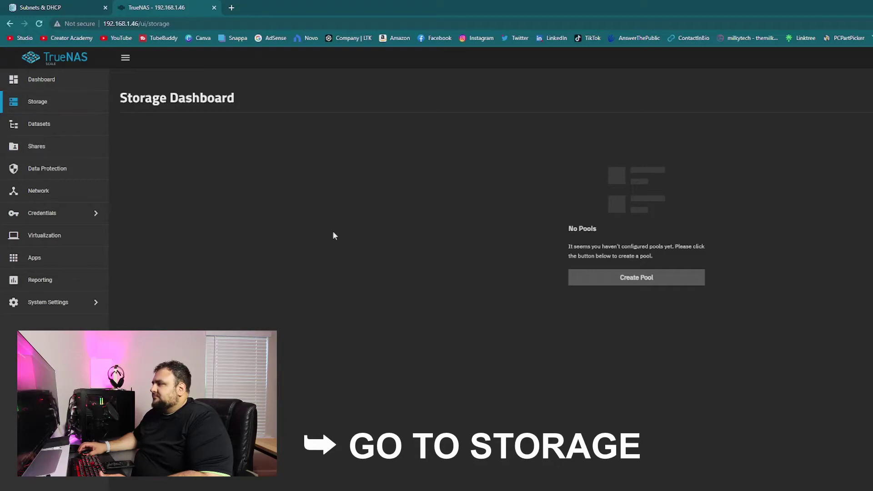
Create pool share from all three 3.64 TiB disks with Raid-z layout, confirming the disk erase.
{"action": "left_click", "coordinate": [637, 278]}
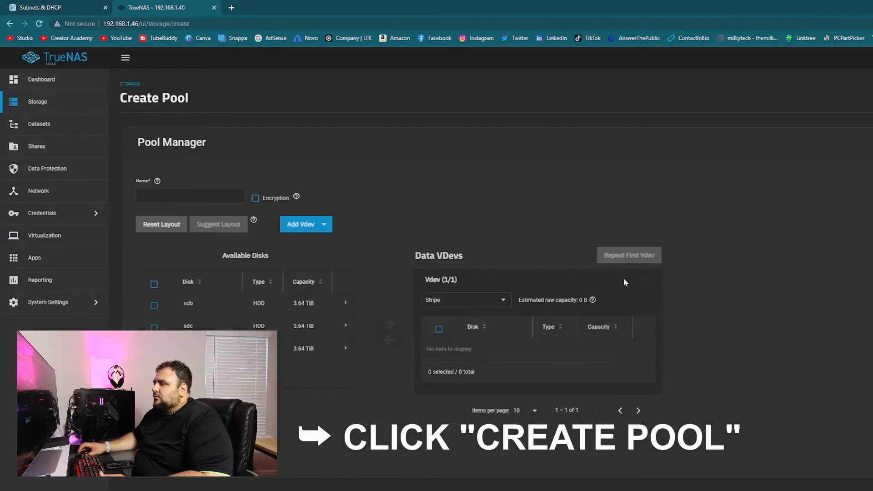
{"action": "type", "text": "share"}
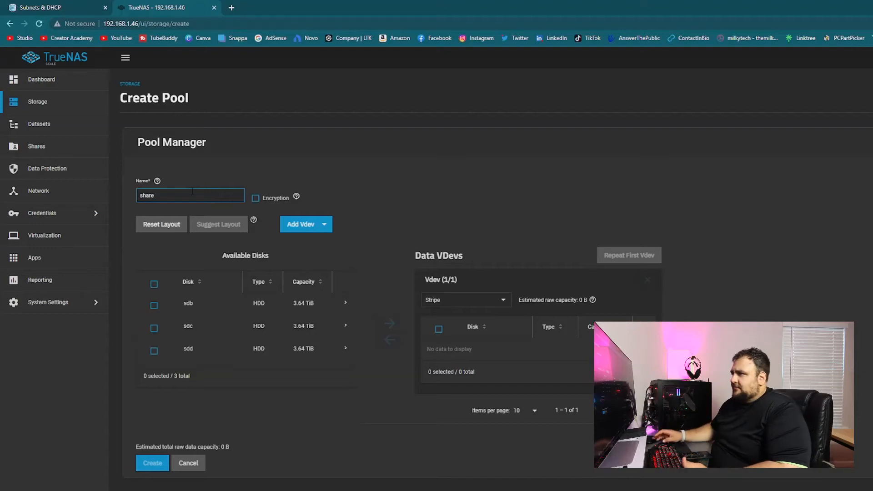
{"action": "left_click", "coordinate": [154, 284]}
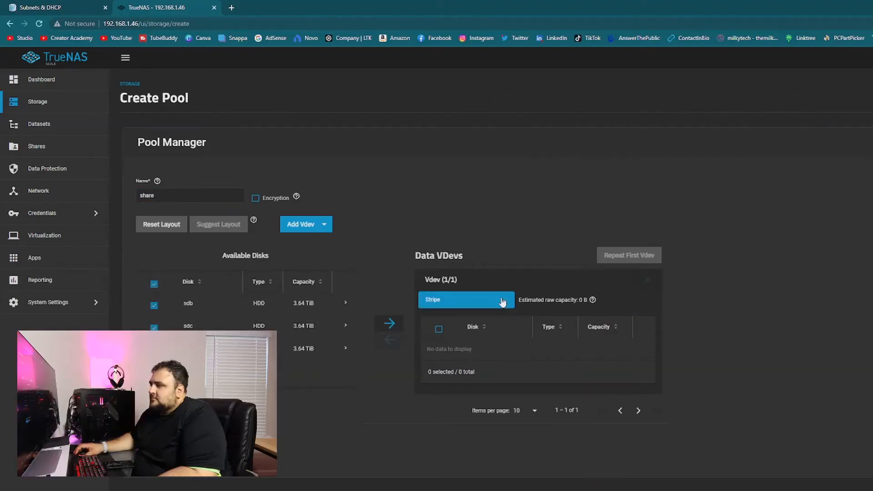
{"action": "left_click", "coordinate": [465, 300]}
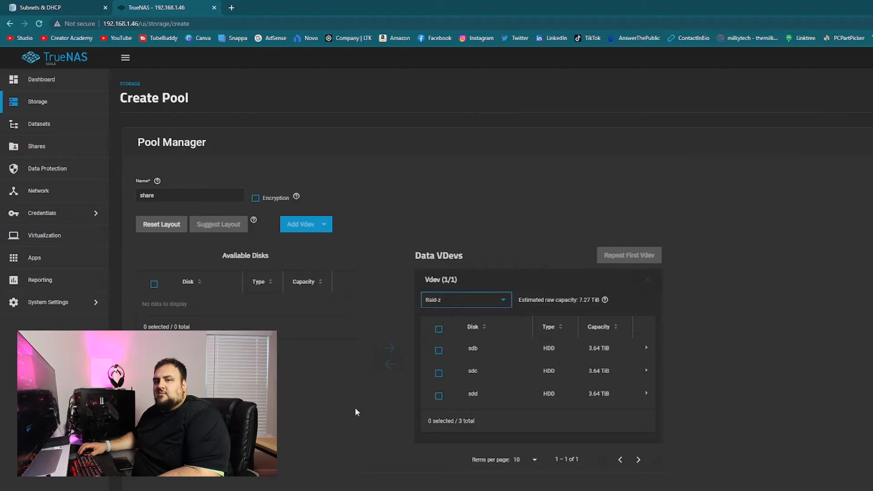
{"action": "mouse_move", "coordinate": [352, 410]}
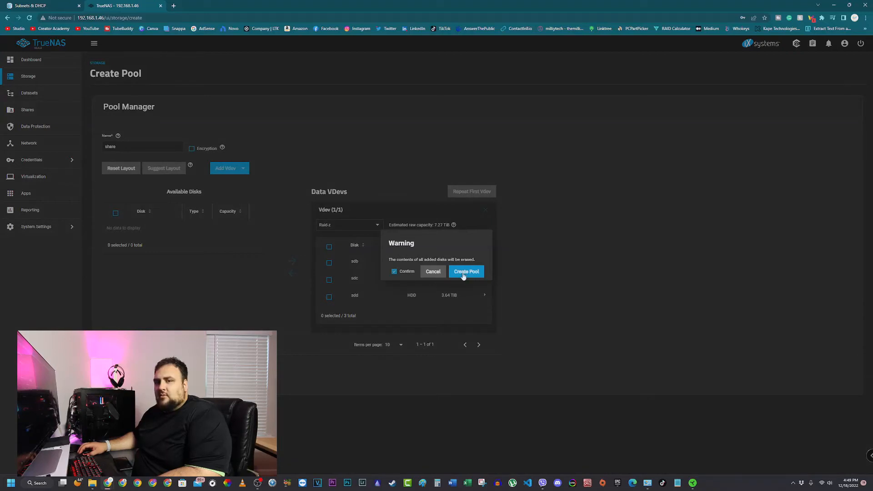
{"action": "left_click", "coordinate": [467, 272]}
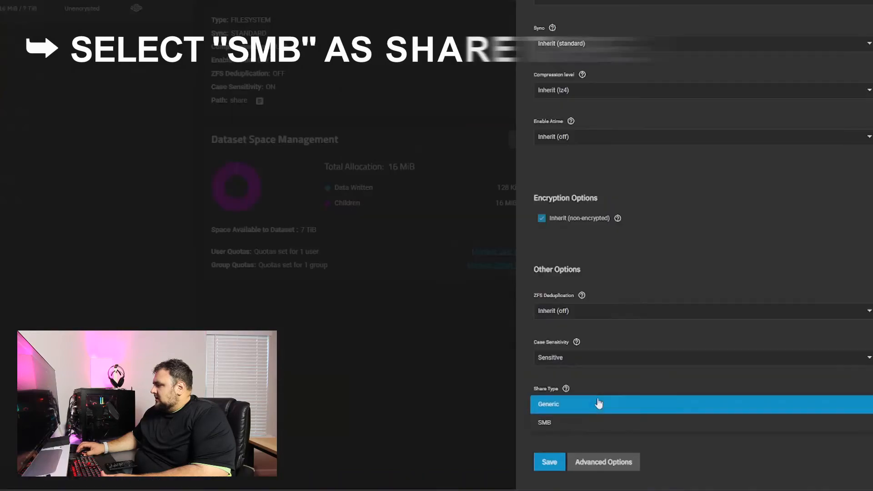
Save the new dataset with share type SMB and go to the Shares page.
{"action": "left_click", "coordinate": [544, 422]}
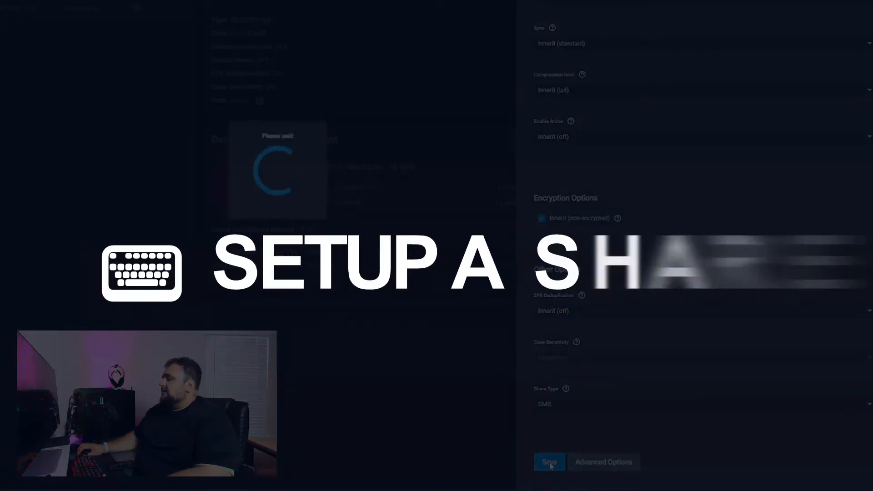
{"action": "left_click", "coordinate": [549, 463]}
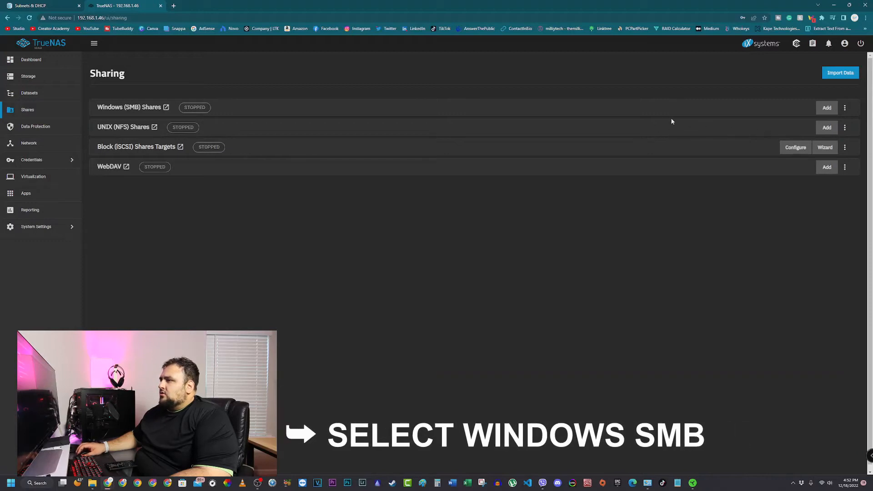
Add a Windows SMB share pointing at /mnt/share/milkytech and save it.
{"action": "left_click", "coordinate": [826, 108]}
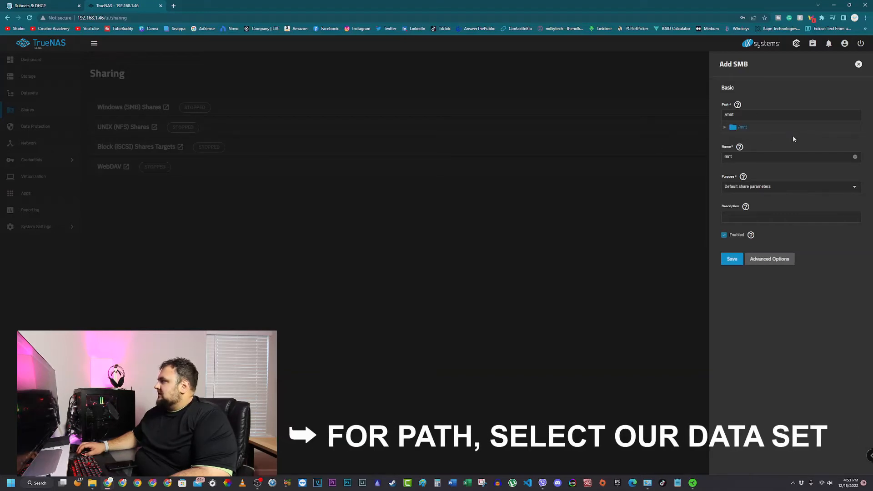
{"action": "left_click", "coordinate": [725, 127]}
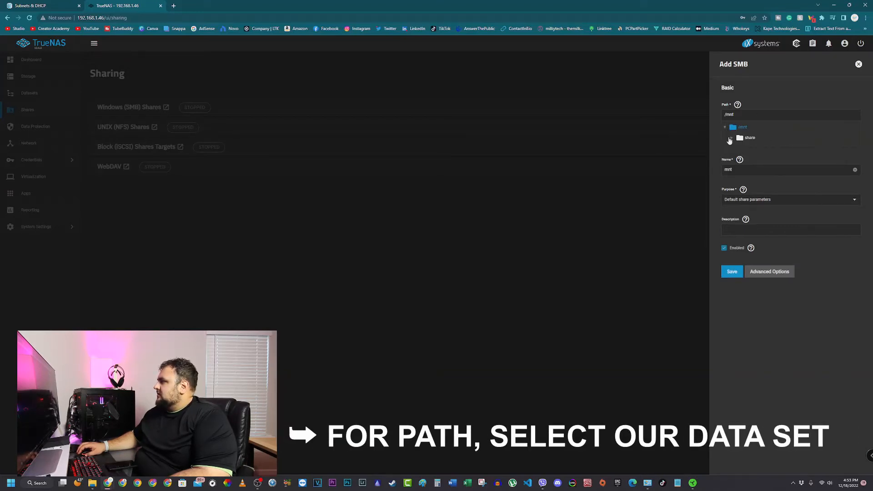
{"action": "left_click", "coordinate": [731, 138]}
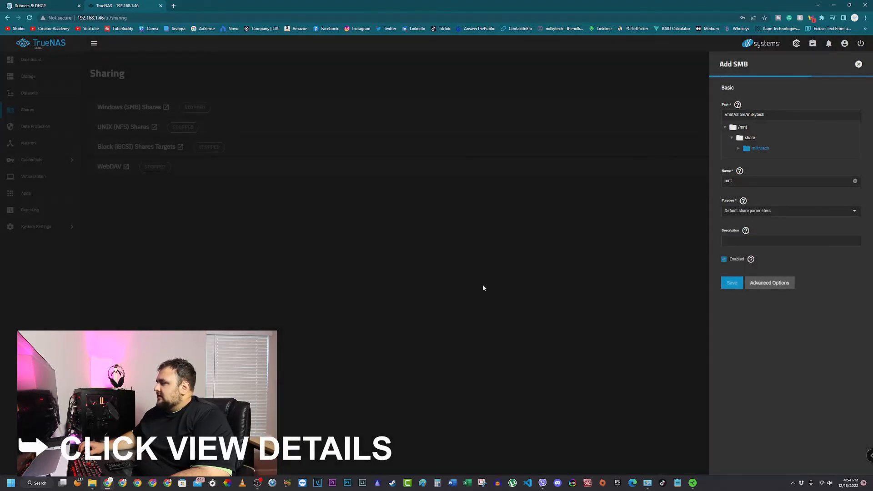
{"action": "left_click", "coordinate": [731, 282]}
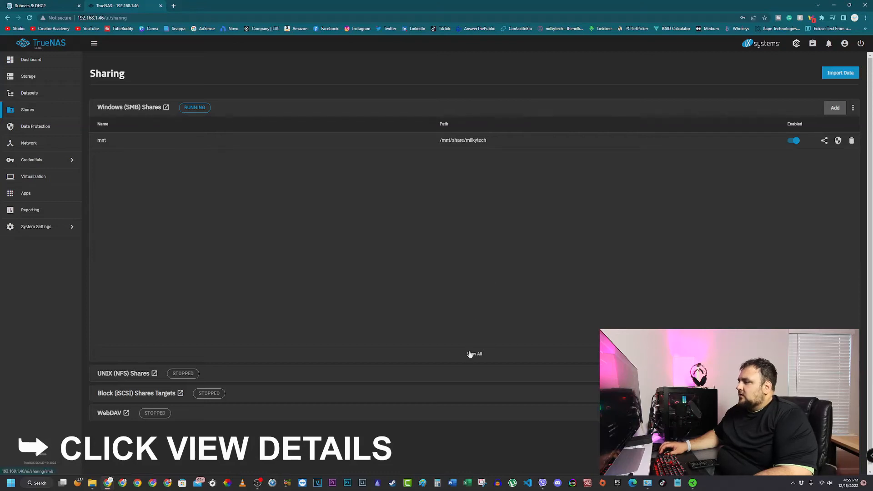
Grant group 'home' Modify permission in the milkytech dataset ACL and save it.
{"action": "left_click", "coordinate": [475, 354]}
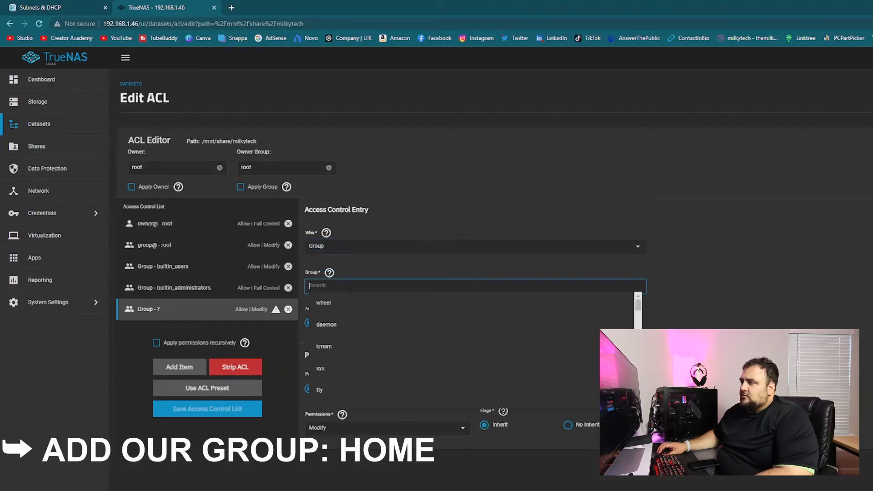
{"action": "type", "text": "home"}
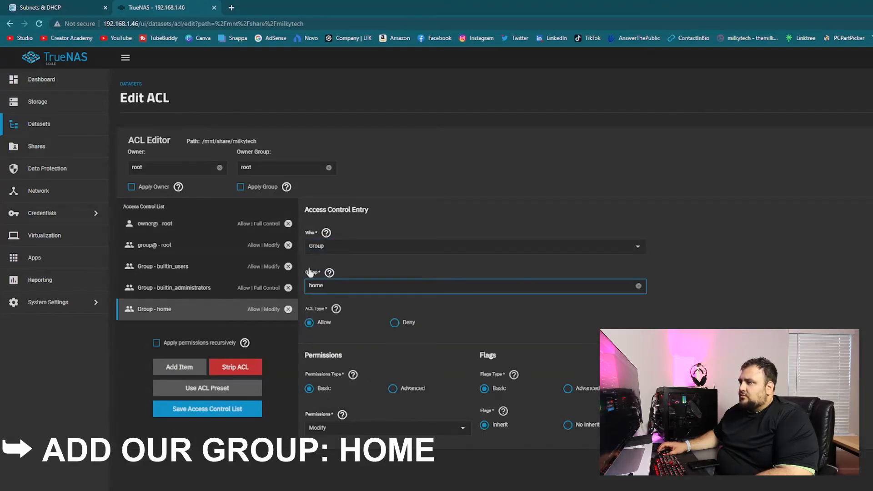
{"action": "left_click", "coordinate": [207, 410]}
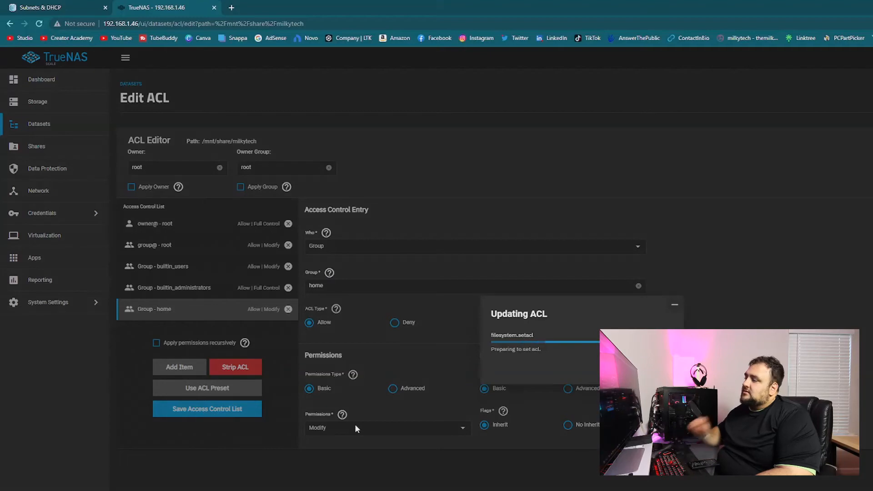
{"action": "left_click", "coordinate": [207, 410]}
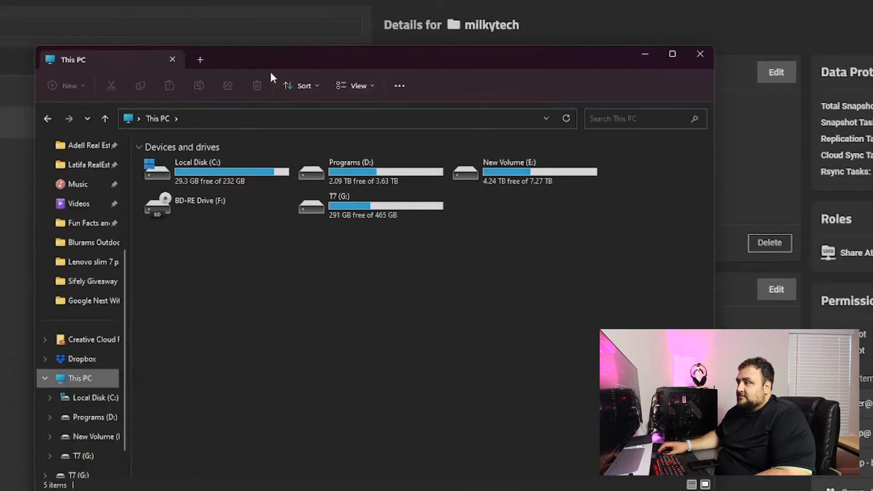
Map drive M: to \\192.168.1.46\share and submit the network credentials to connect.
{"action": "left_click", "coordinate": [399, 86]}
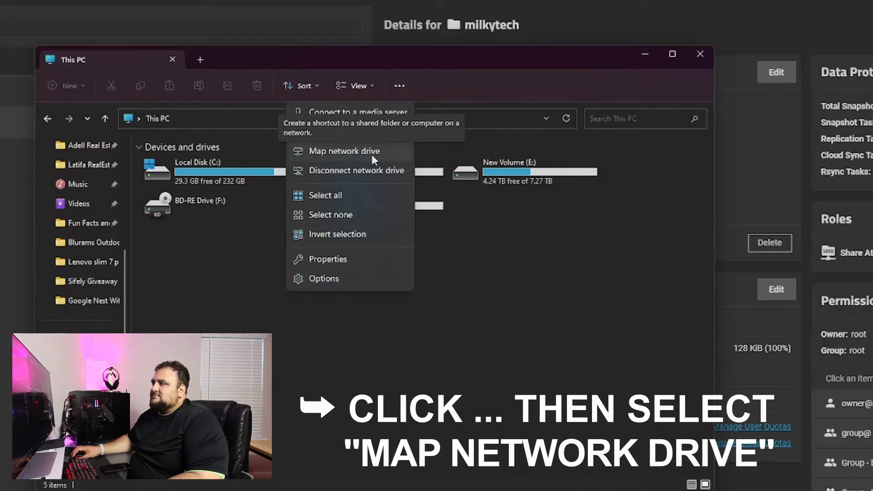
{"action": "left_click", "coordinate": [344, 151]}
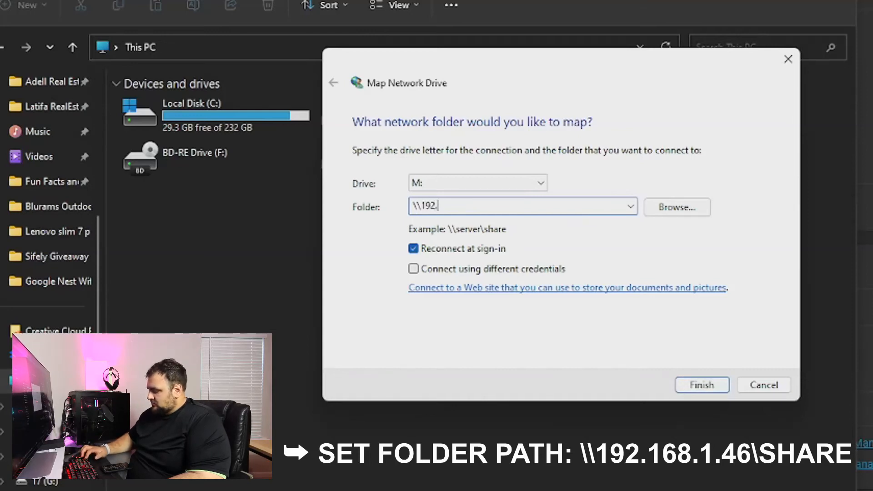
{"action": "type", "text": "168.1.46\\"}
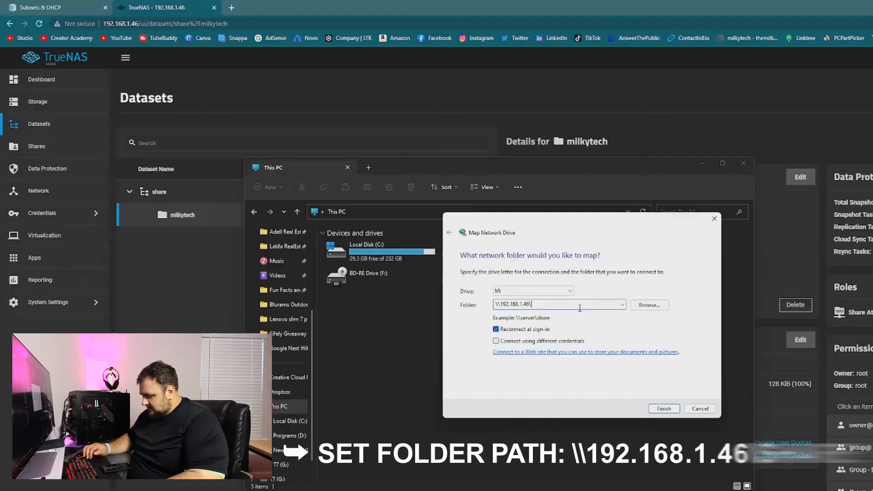
{"action": "type", "text": "share"}
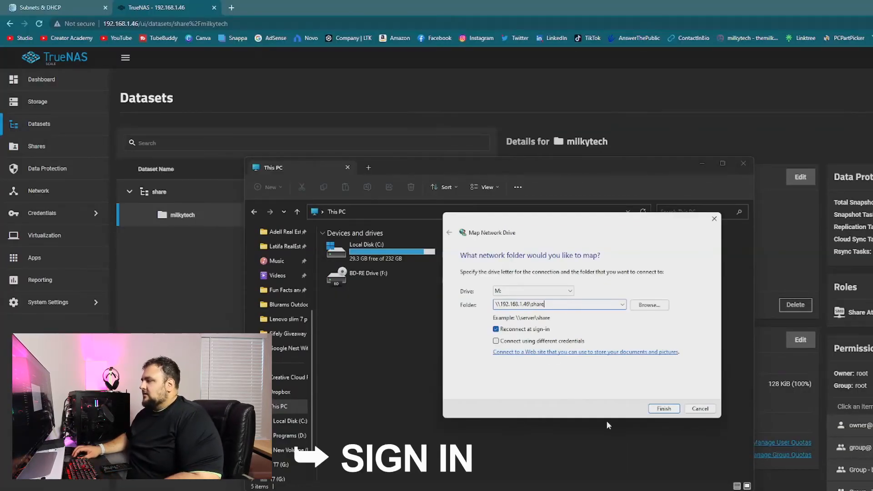
{"action": "left_click", "coordinate": [664, 408]}
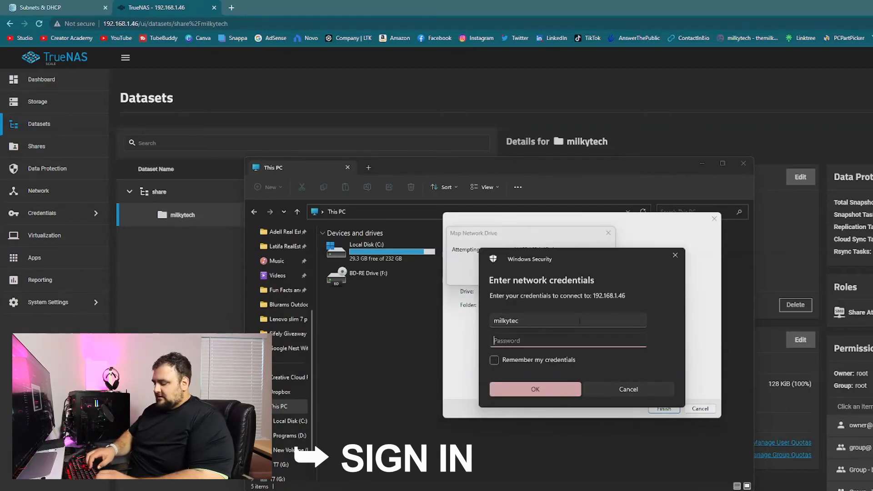
{"action": "left_click", "coordinate": [535, 390]}
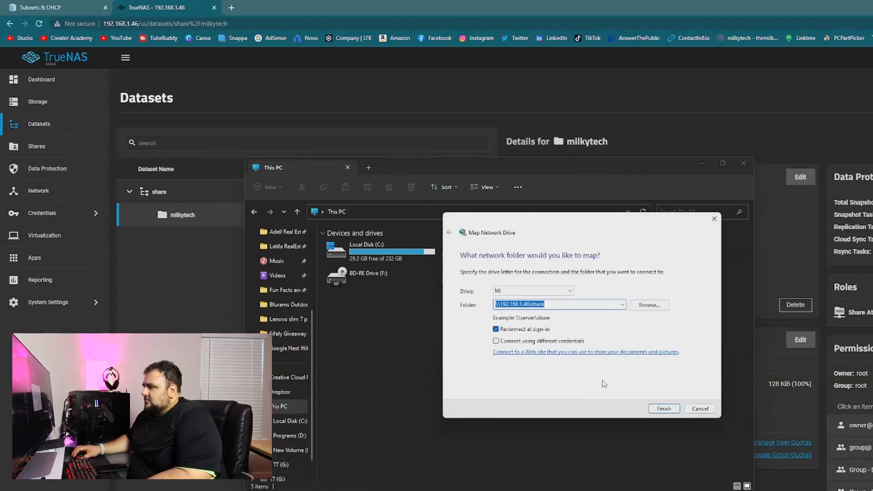
{"action": "left_click", "coordinate": [664, 409]}
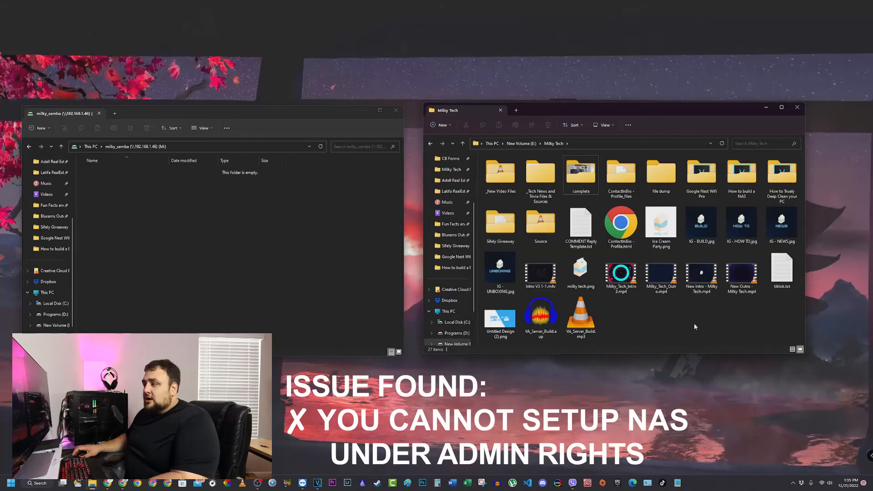
Open mapped drive M: beside the 'How to Truly Deep Clean your PC' folder on drive E:.
{"action": "double_click", "coordinate": [701, 172]}
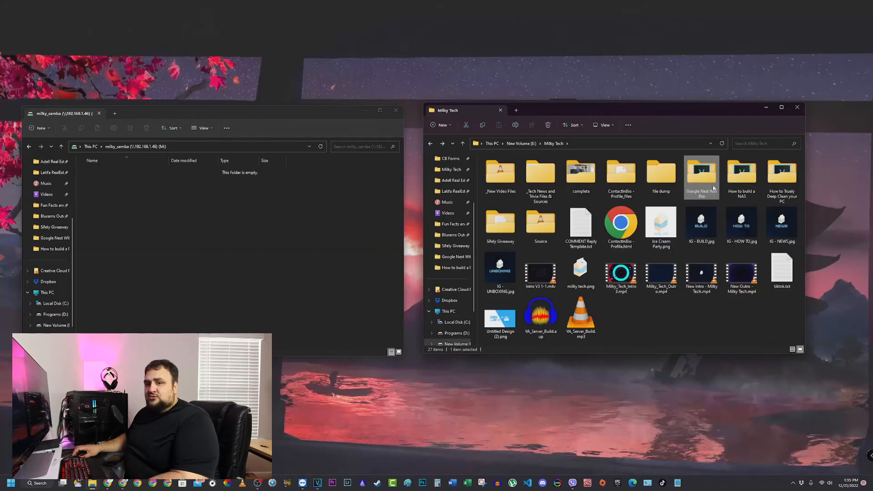
{"action": "mouse_move", "coordinate": [743, 173]}
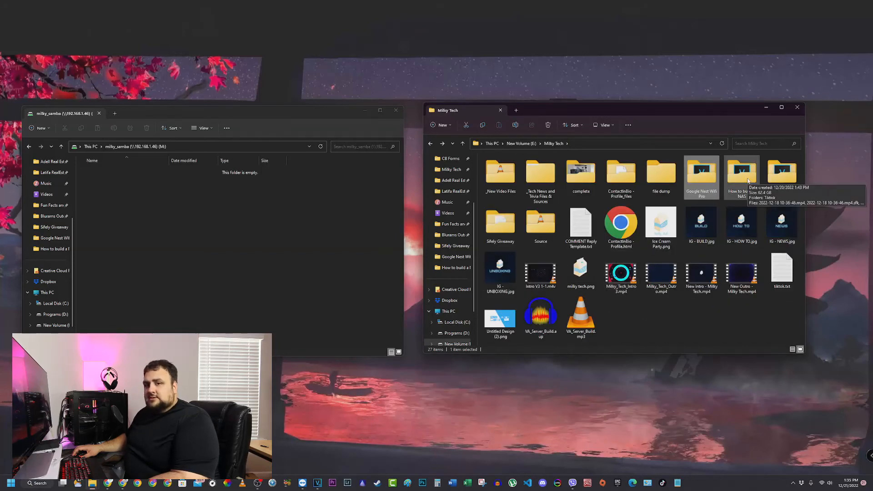
{"action": "double_click", "coordinate": [742, 171]}
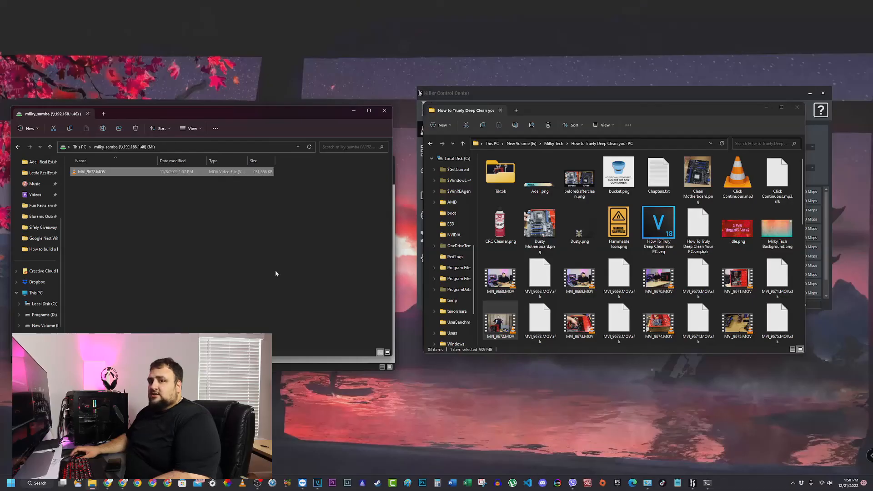
{"action": "mouse_move", "coordinate": [269, 279]}
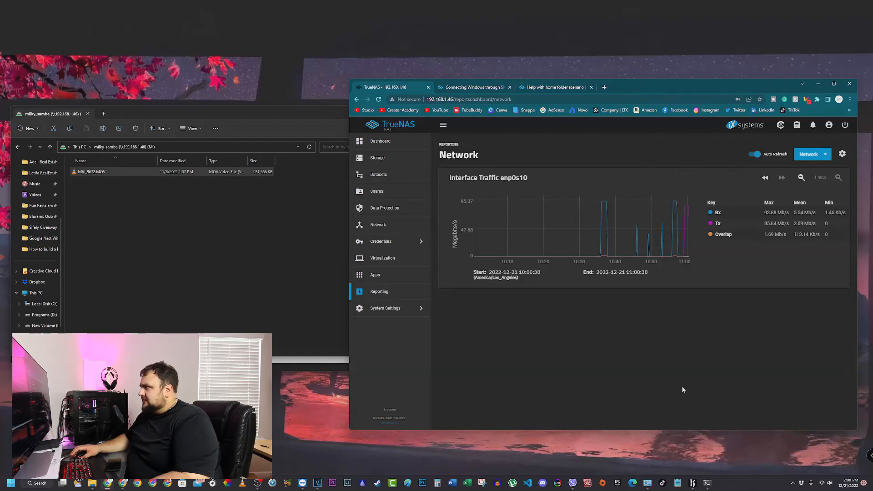
{"action": "mouse_move", "coordinate": [732, 430]}
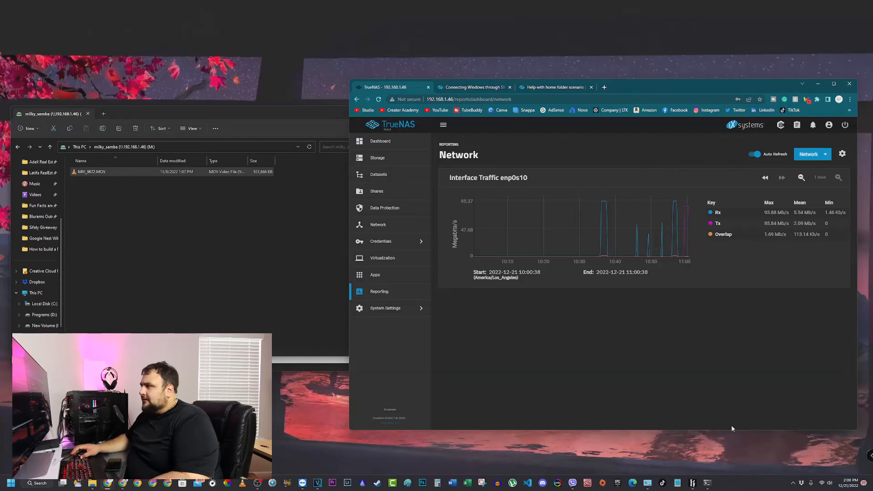